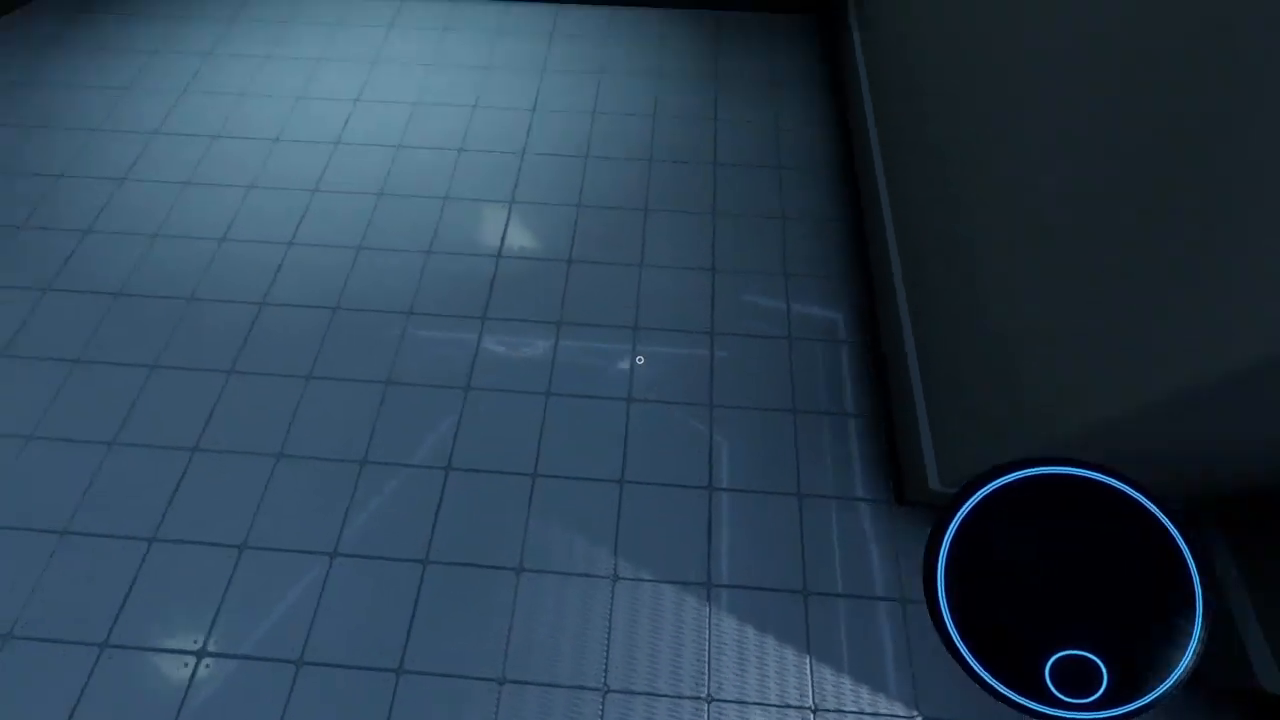
mouse_move(640, 360)
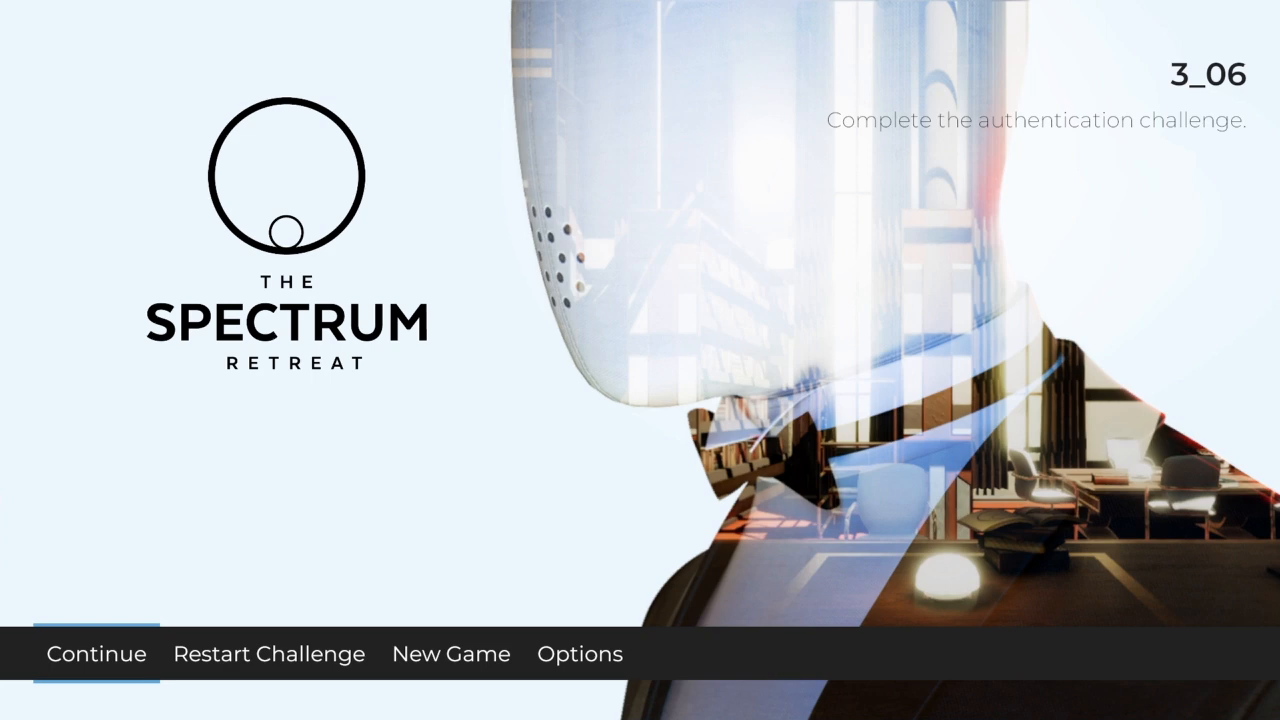
left_click(96, 653)
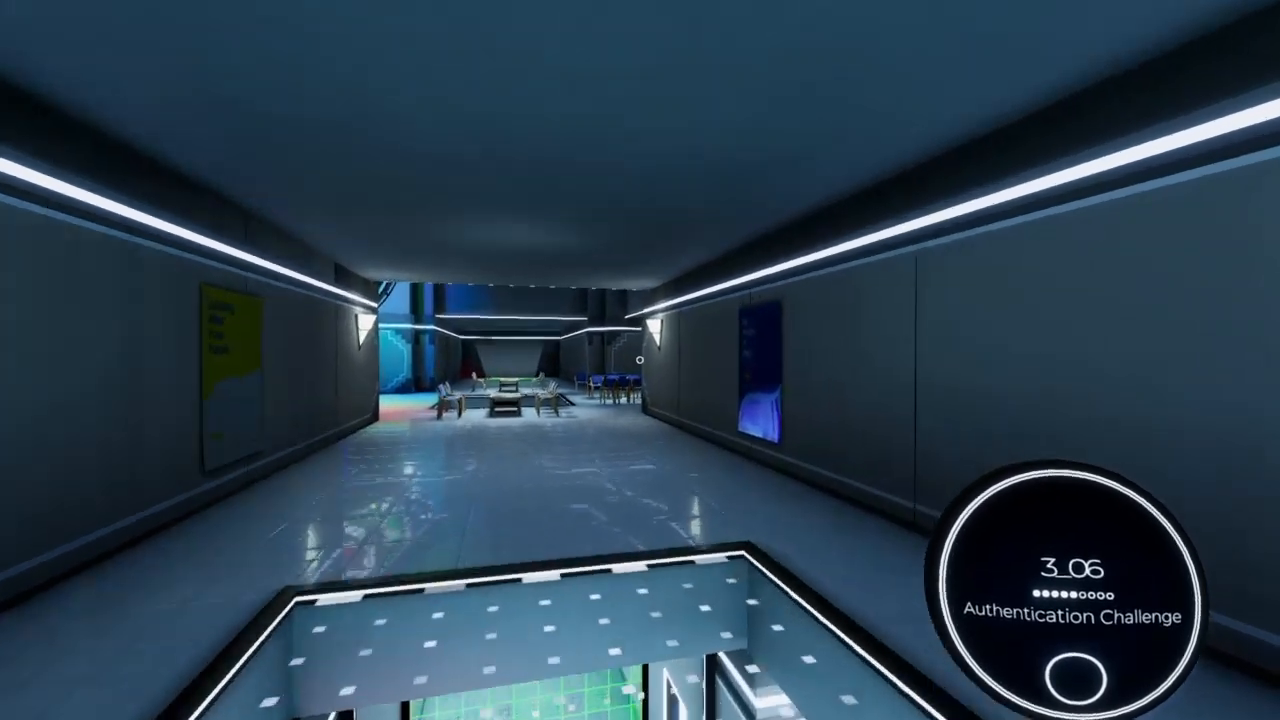